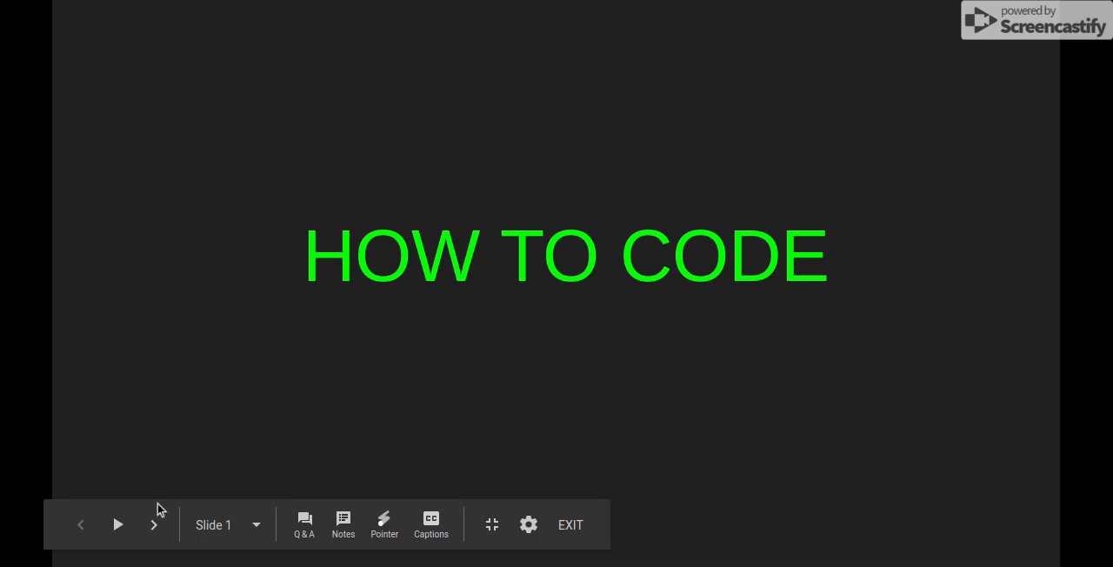
Step: Enable the laser pointer and advance from the HOW TO CODE slide to Easy coding websites
{"action": "left_click", "coordinate": [384, 522]}
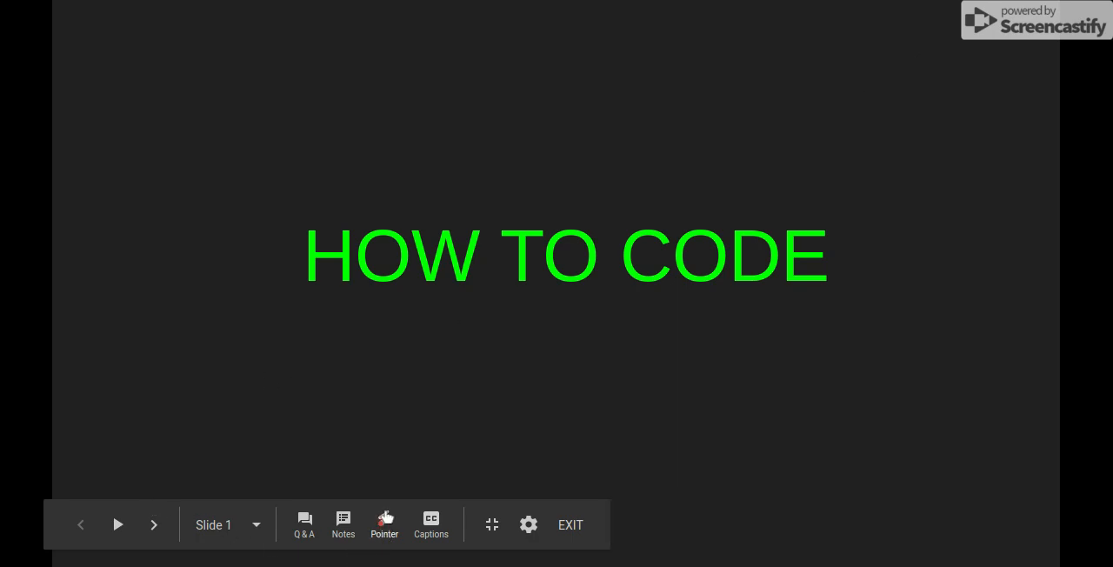
{"action": "left_click", "coordinate": [154, 525]}
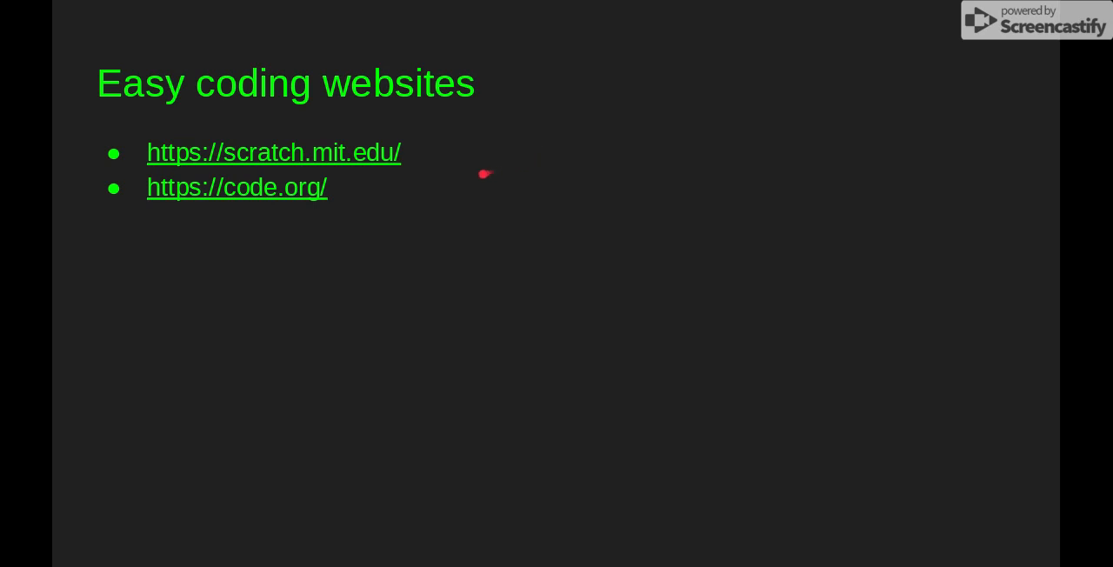
{"action": "mouse_move", "coordinate": [374, 158]}
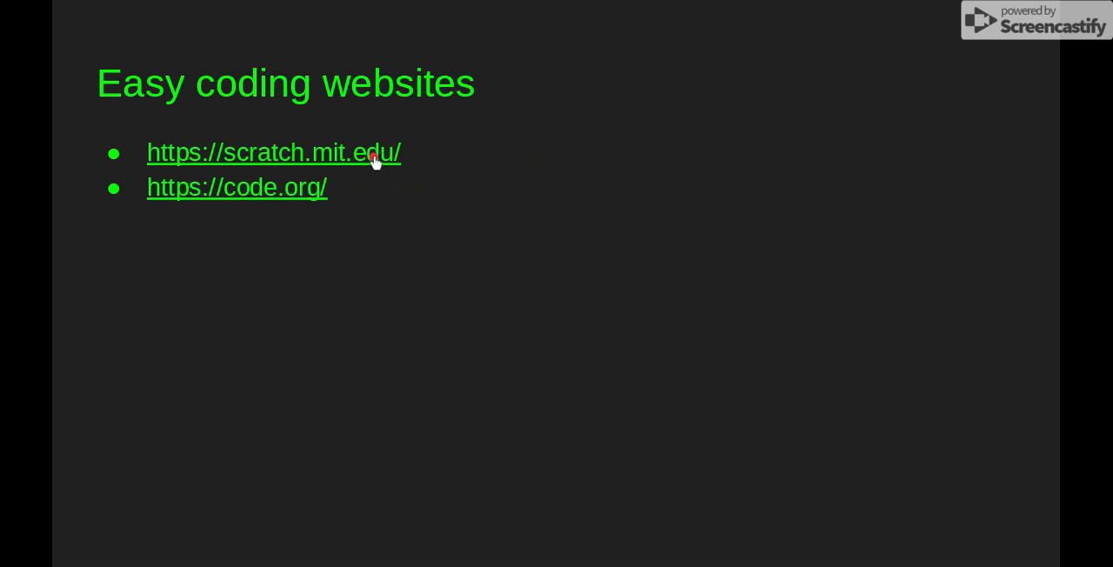
{"action": "mouse_move", "coordinate": [299, 177]}
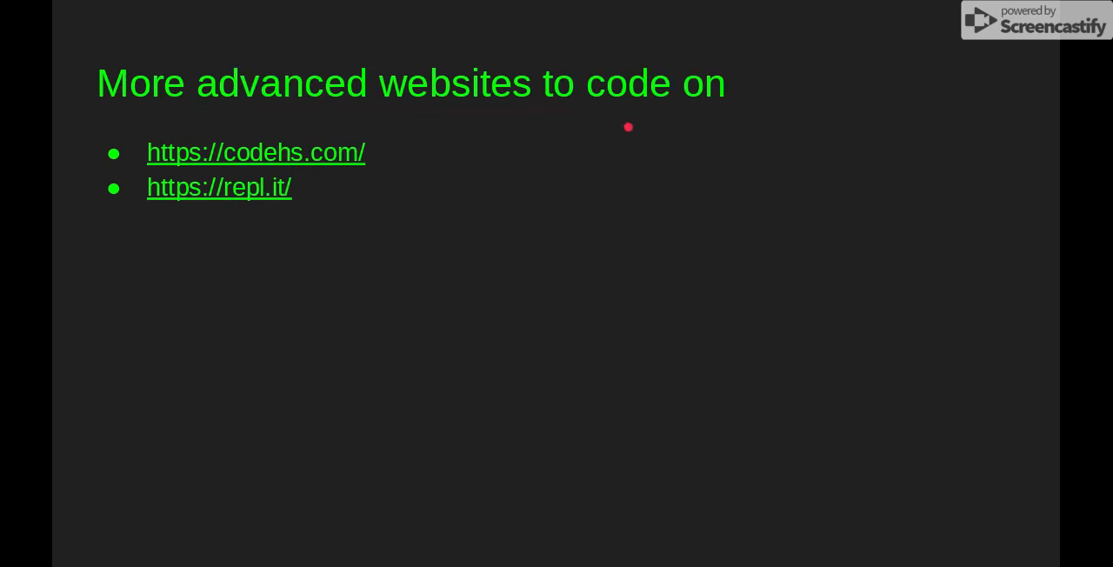
{"action": "mouse_move", "coordinate": [265, 193]}
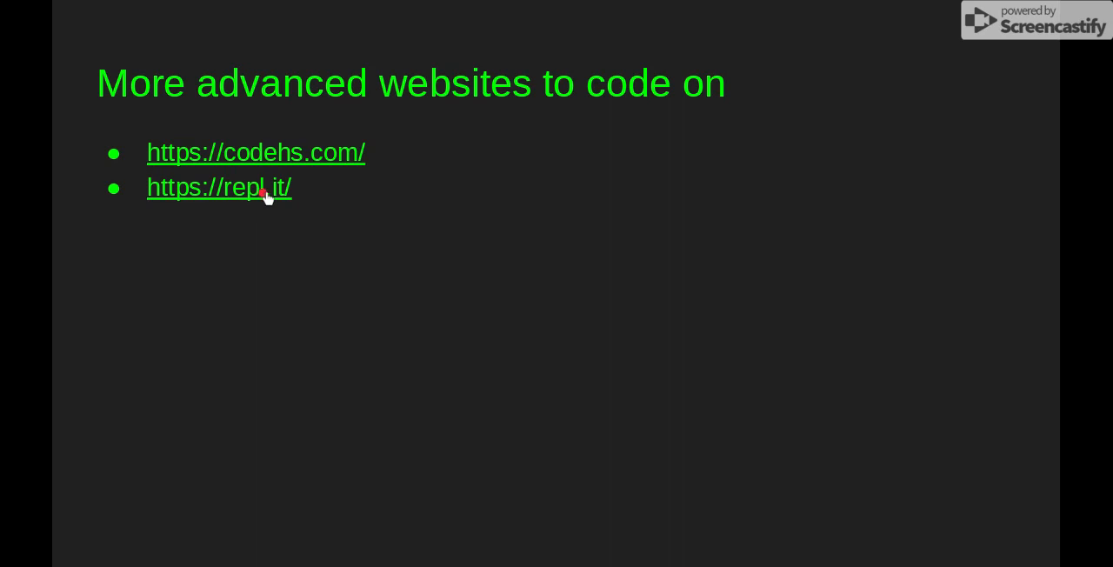
{"action": "mouse_move", "coordinate": [298, 170]}
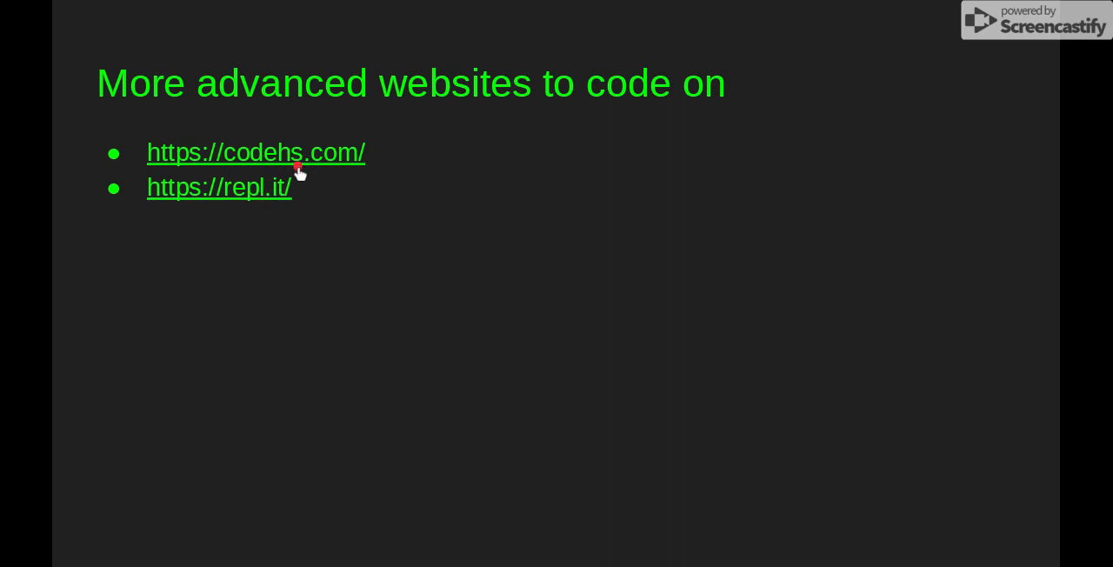
{"action": "mouse_move", "coordinate": [297, 166]}
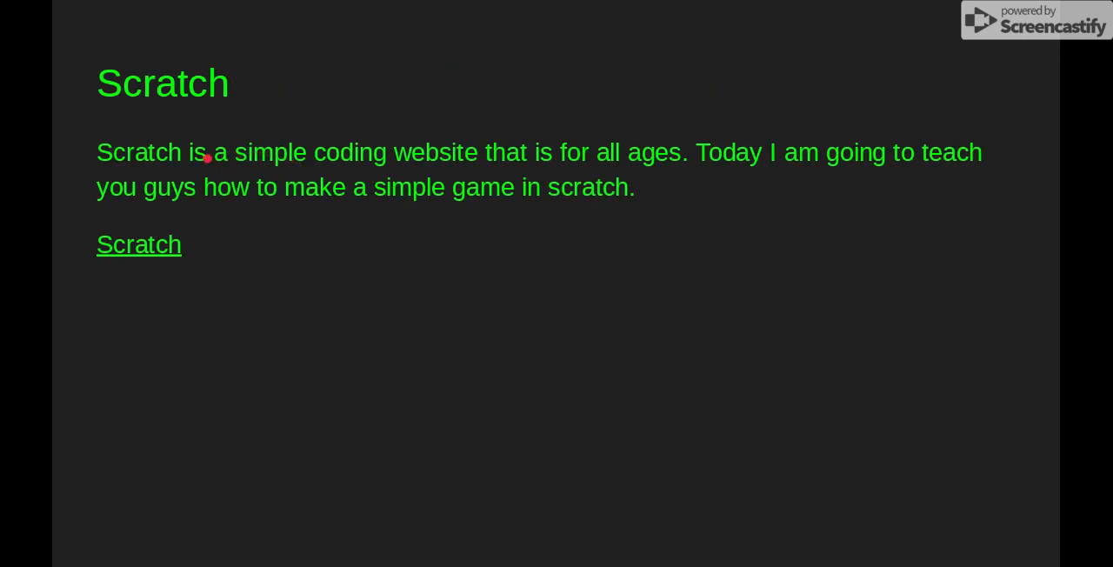
{"action": "mouse_move", "coordinate": [636, 260]}
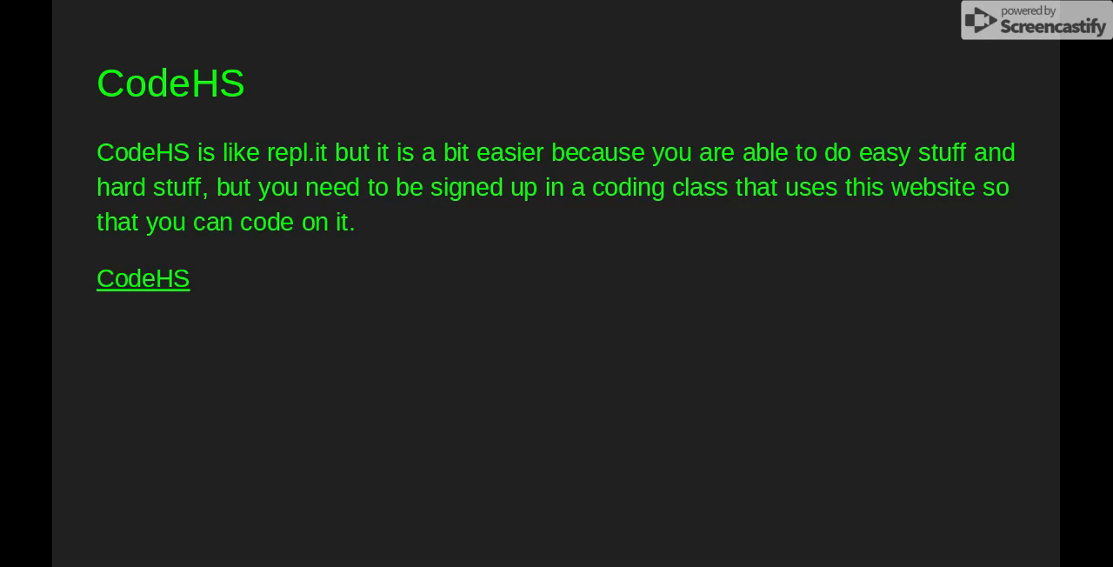
Step: Advance past the CodeHS description to the Code.org slide
{"action": "key", "text": "Right"}
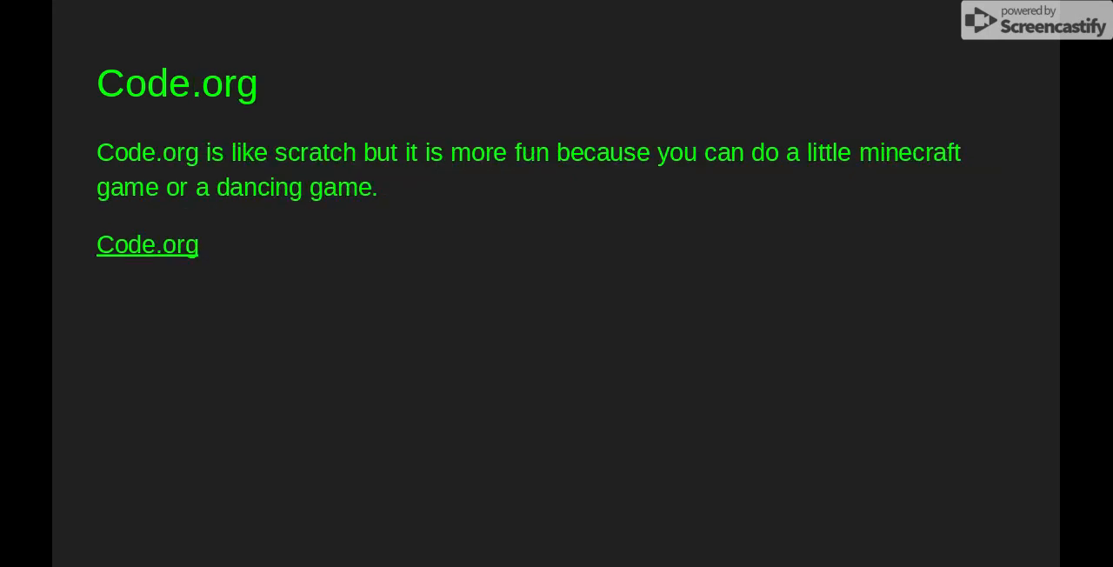